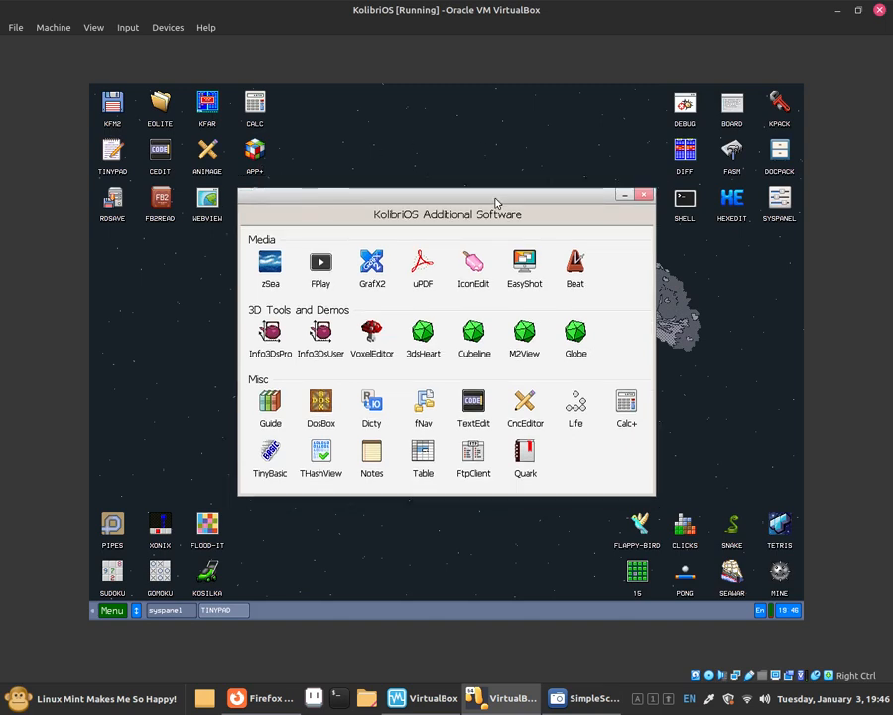
pyautogui.moveTo(532, 224)
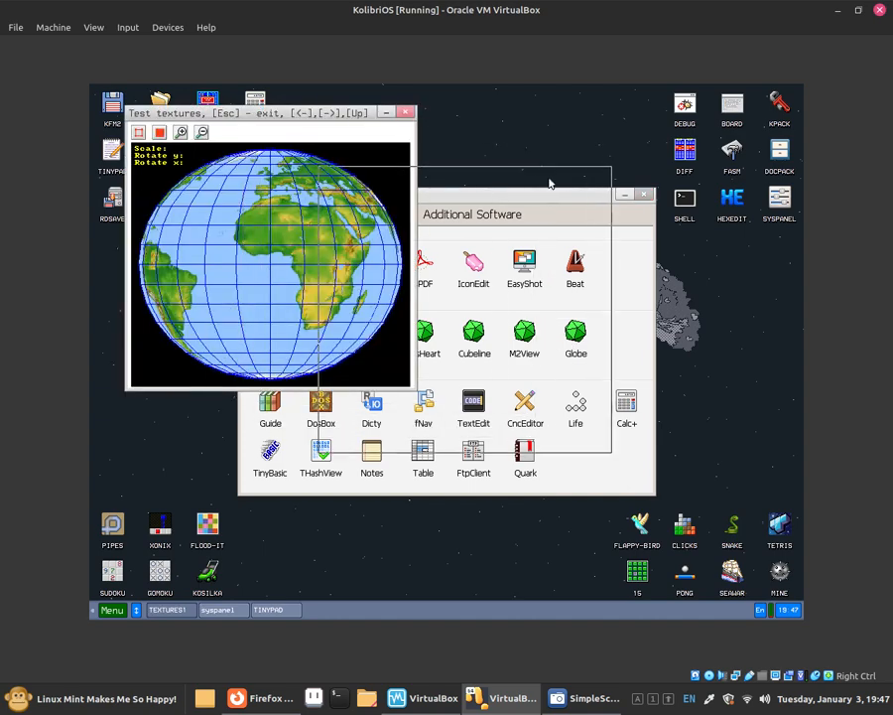
# Move the Test textures globe window to the centre of the desktop
pyautogui.moveTo(268, 112); pyautogui.dragTo(476, 177)
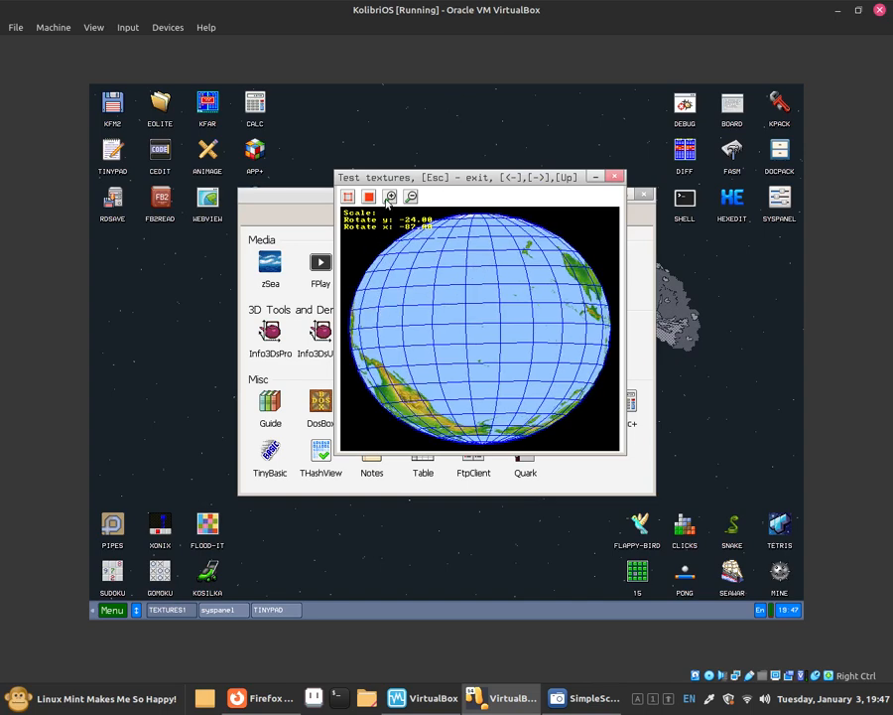
# Zoom the globe out and back in twice, ending at scale 0.950
pyautogui.click(390, 195)
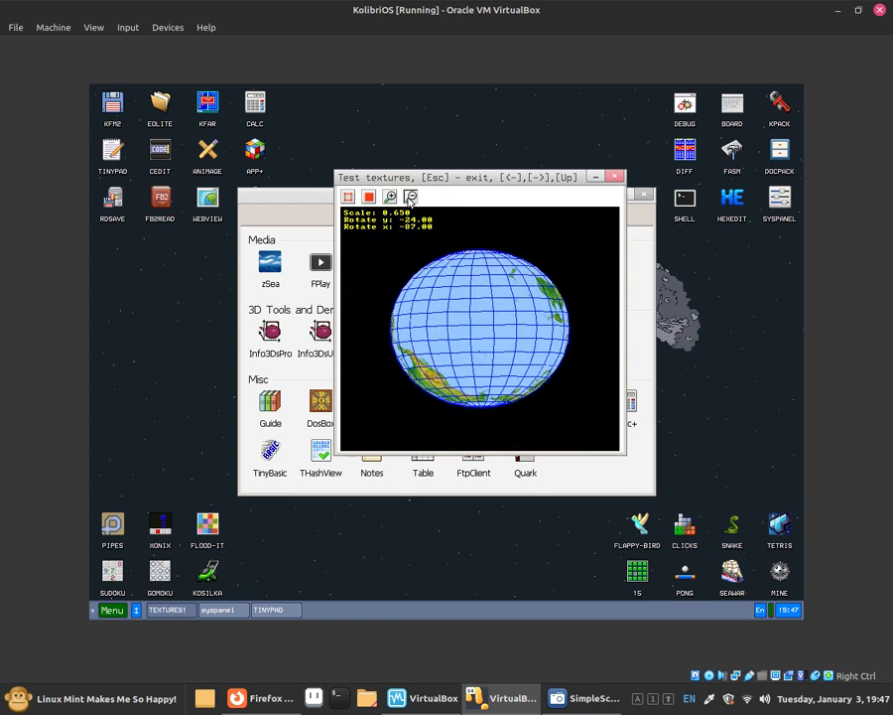
pyautogui.click(390, 196)
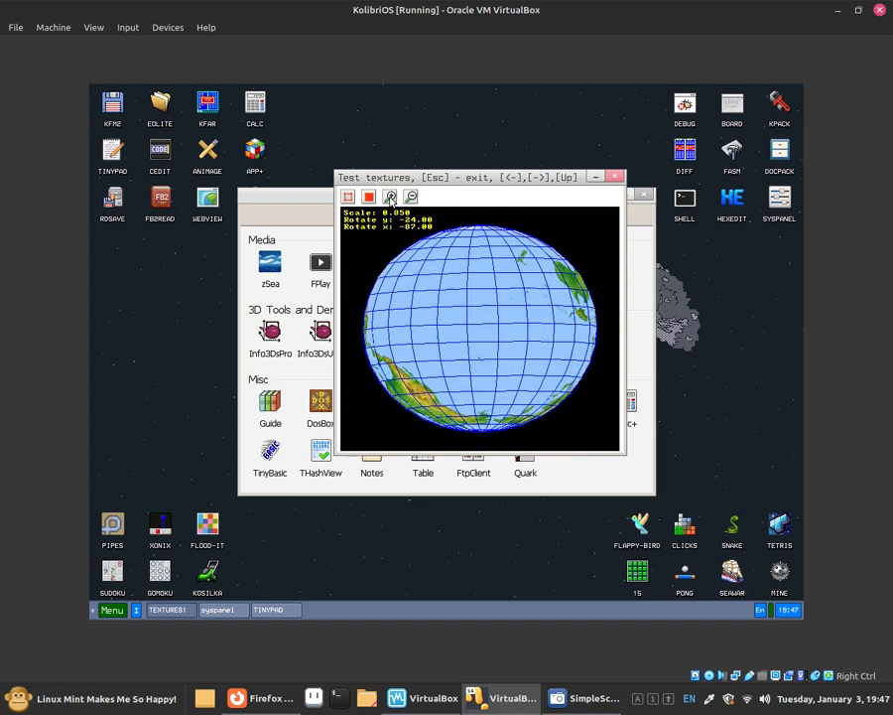
pyautogui.click(410, 196)
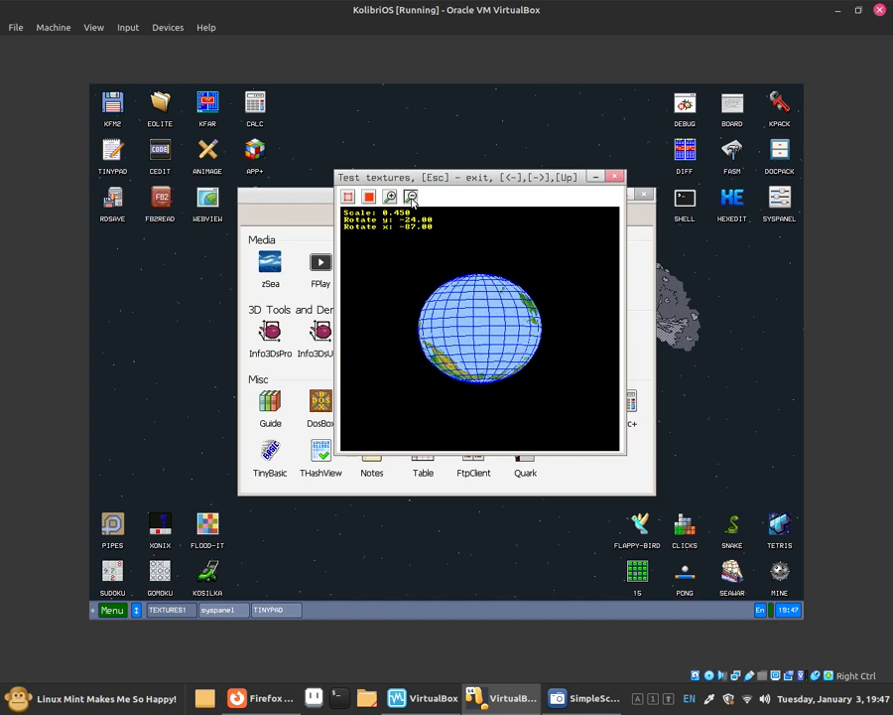
pyautogui.click(389, 197)
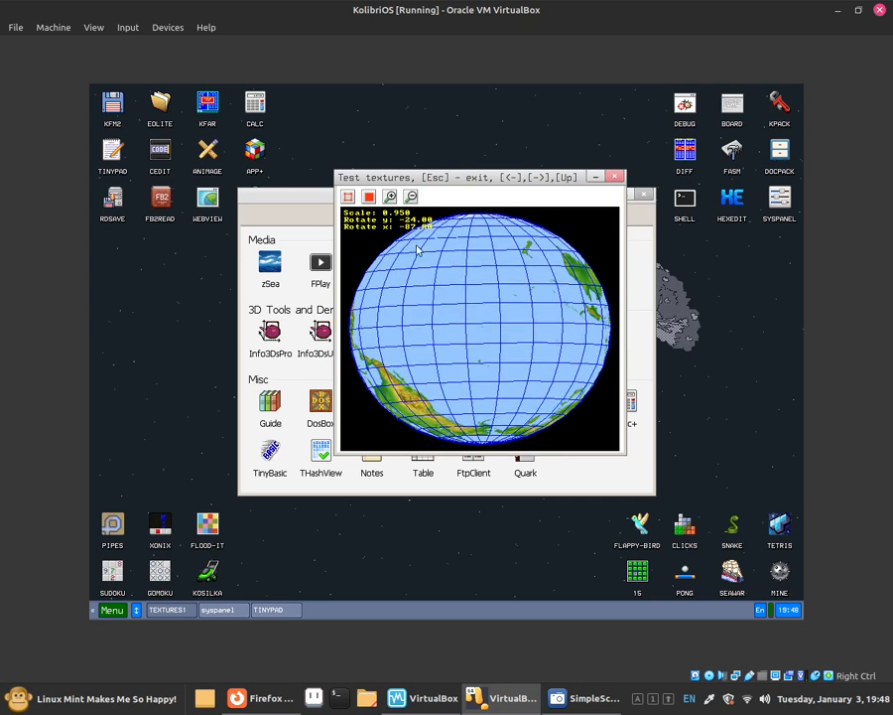
pyautogui.moveTo(494, 341)
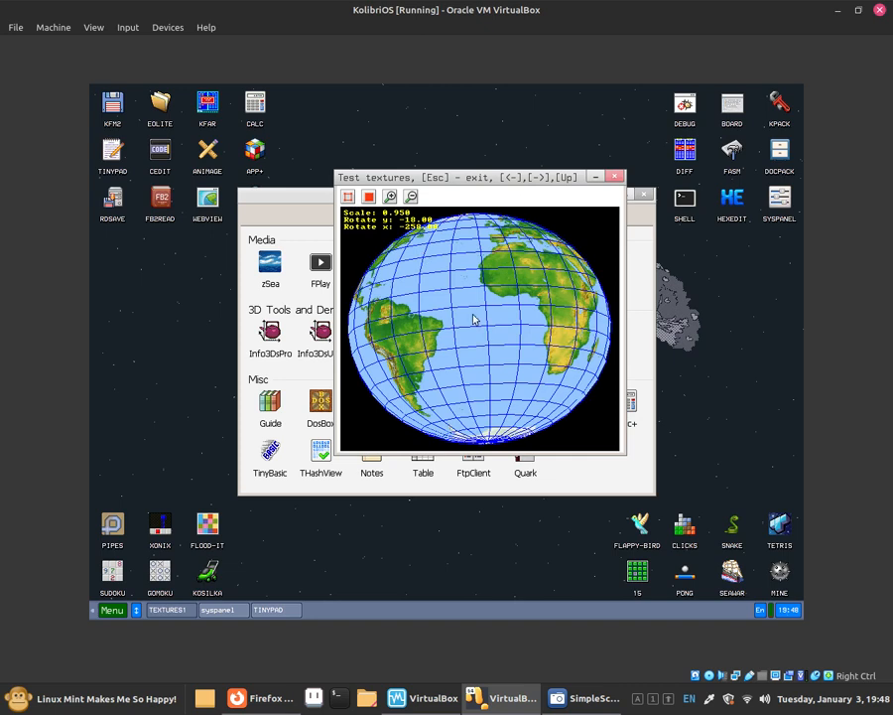
pyautogui.moveTo(369, 229)
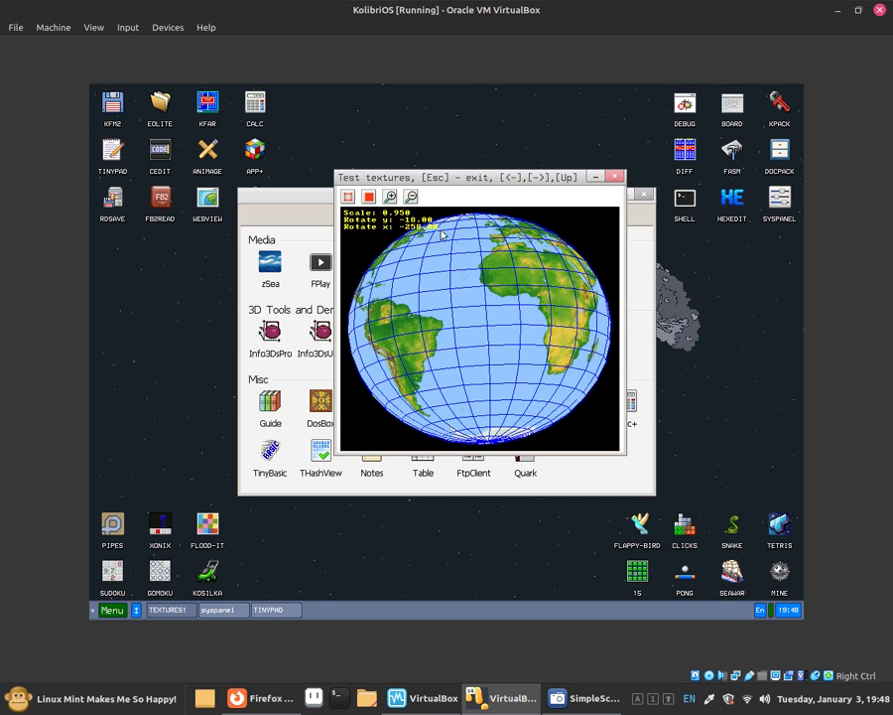
pyautogui.moveTo(350, 239)
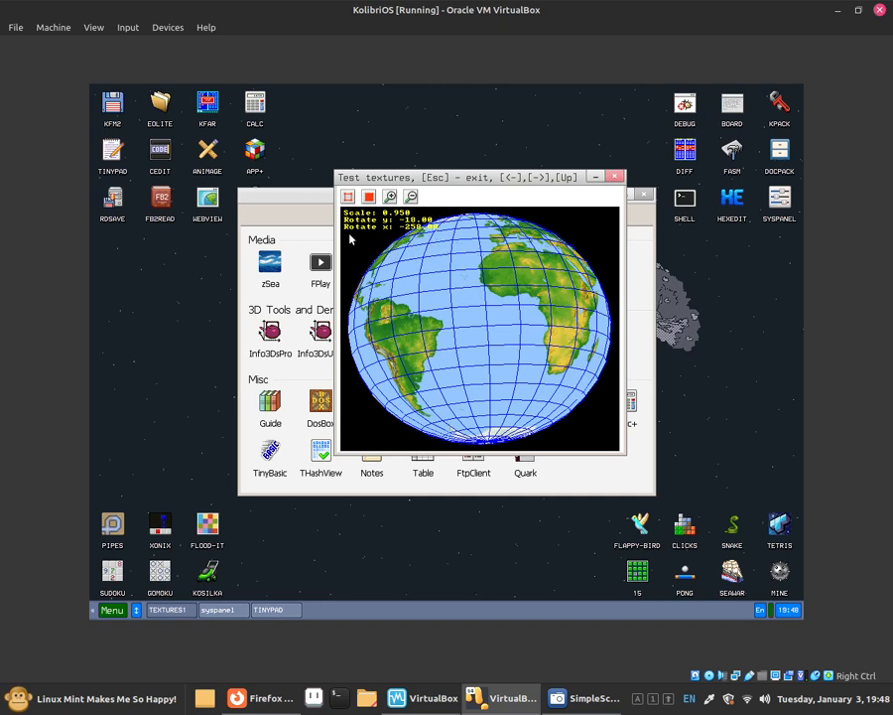
pyautogui.moveTo(390, 237)
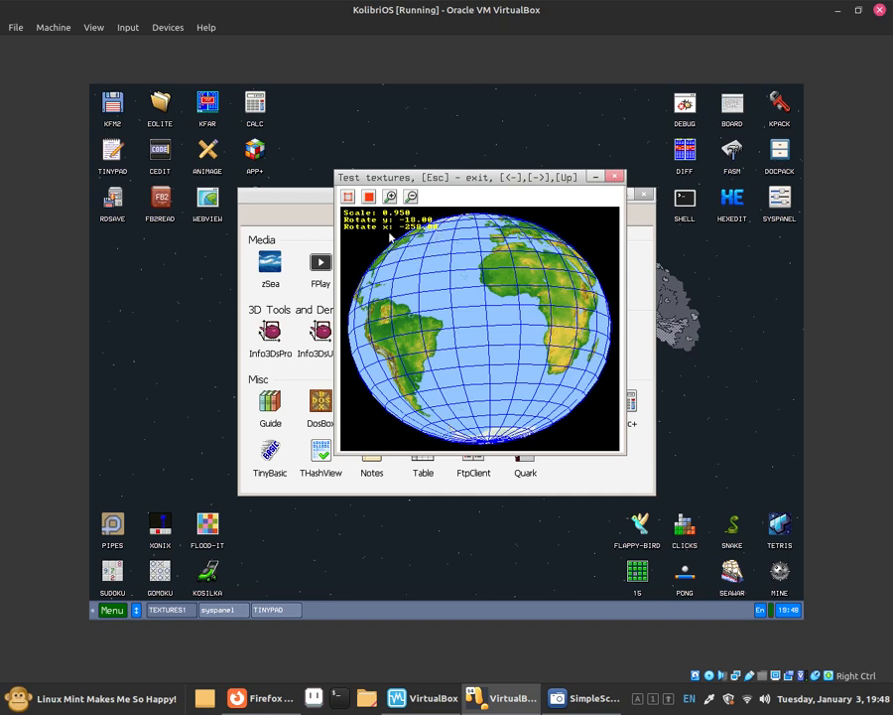
# Close the Globe demo window, leaving Additional Software open
pyautogui.click(613, 176)
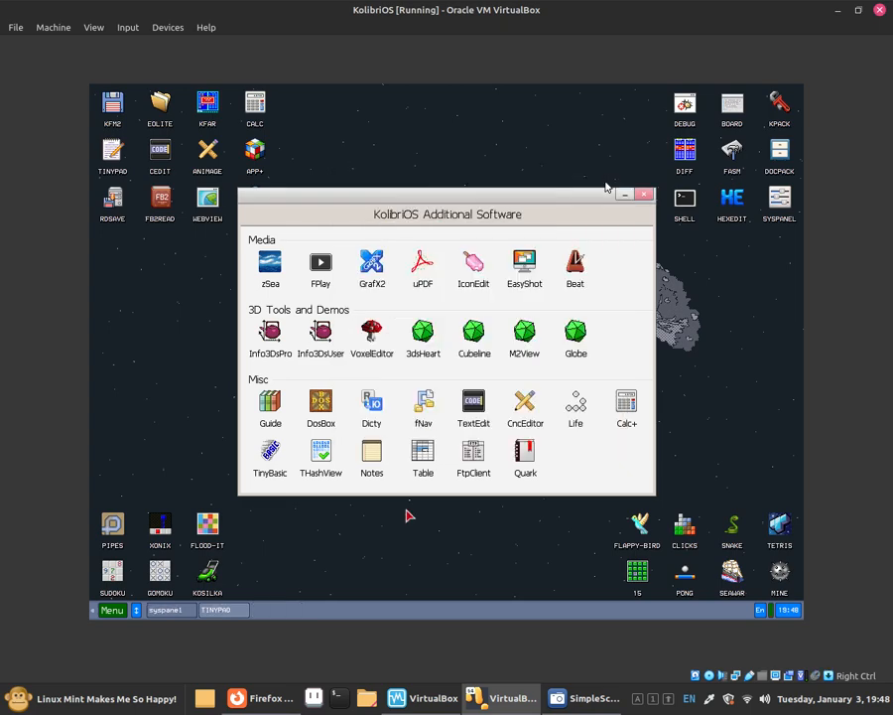
pyautogui.click(582, 697)
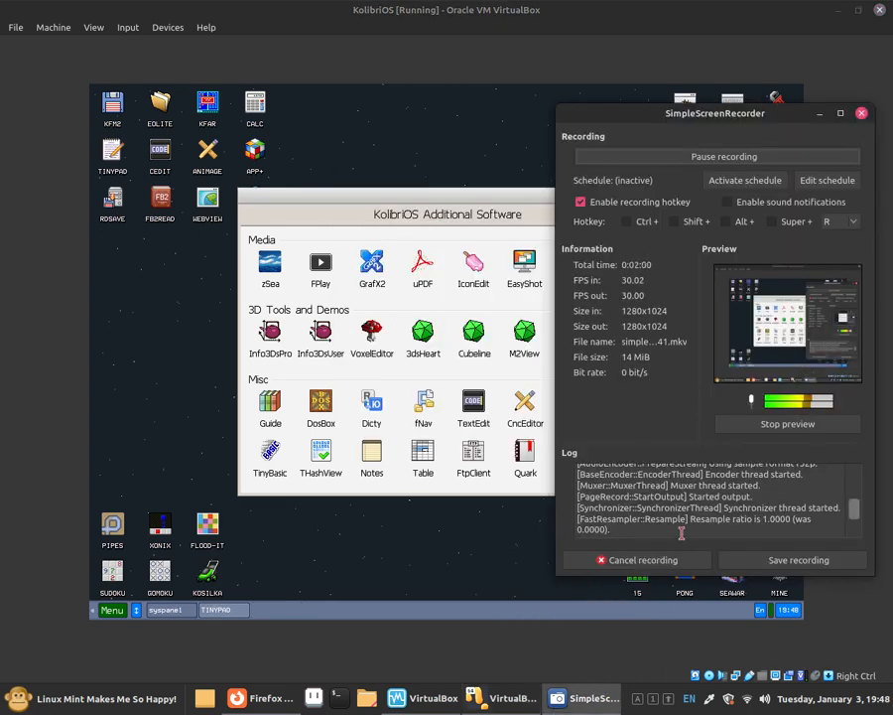